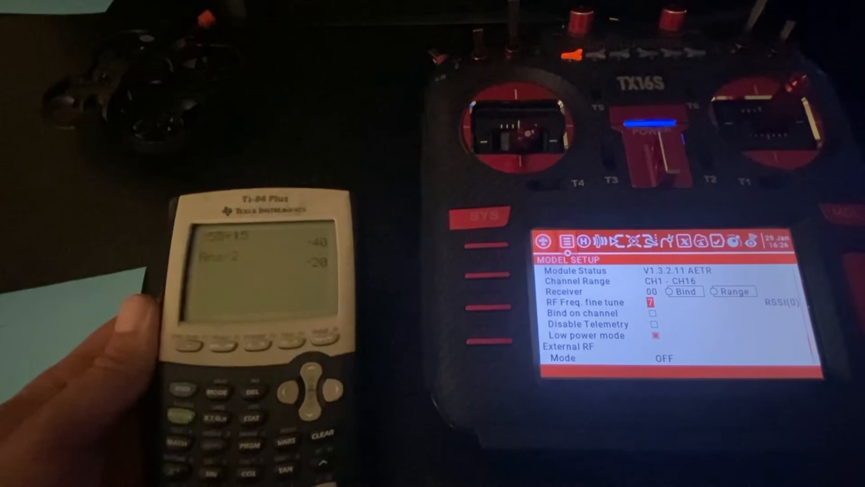
# - Lower the internal module's RF Freq. fine tune from 7 to -20
pyautogui.click(654, 302)
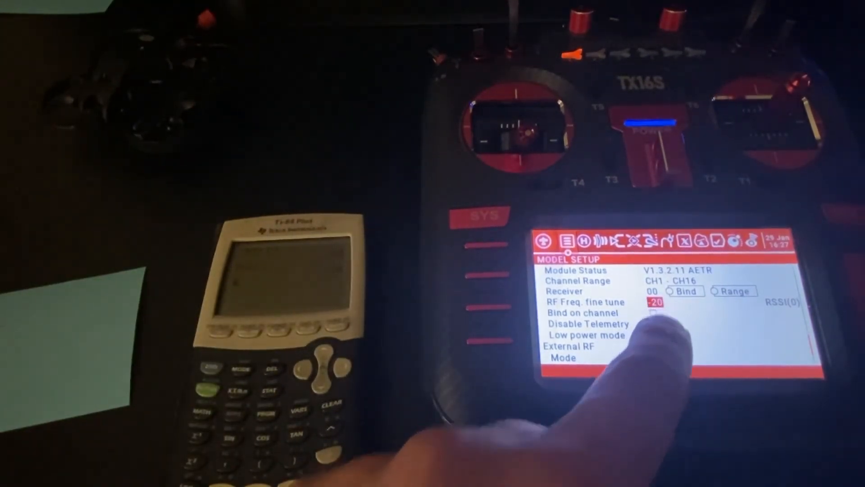